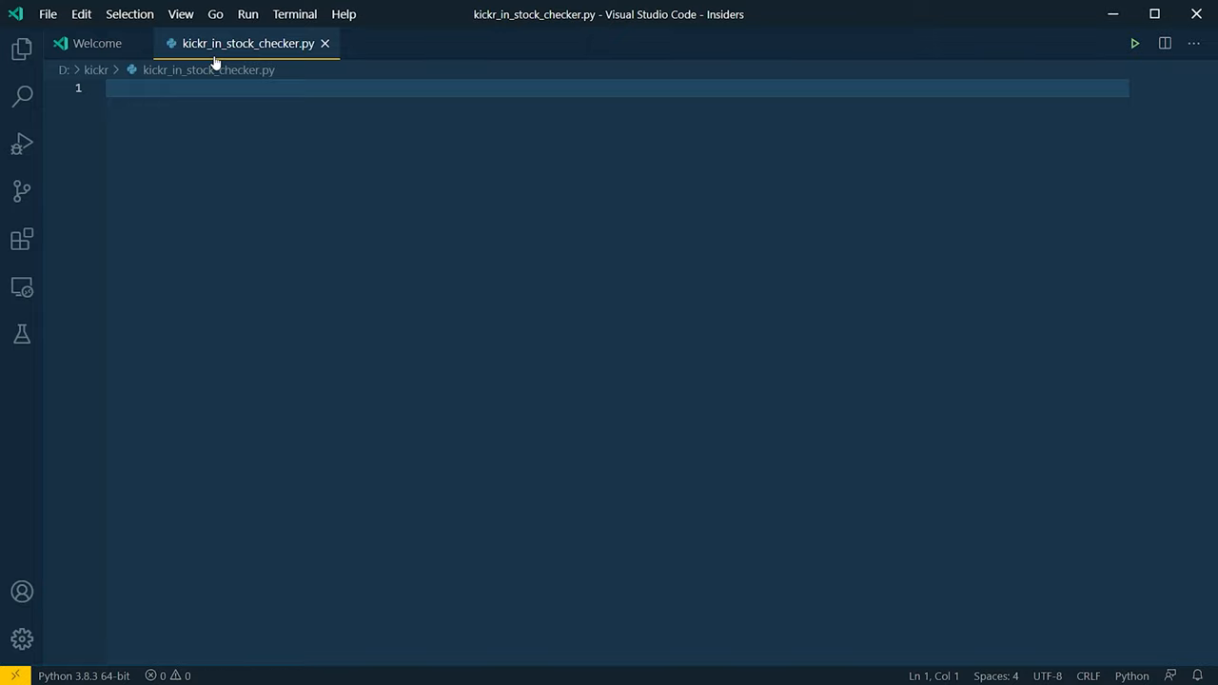
text(from bs4 import BeautifulSoup)
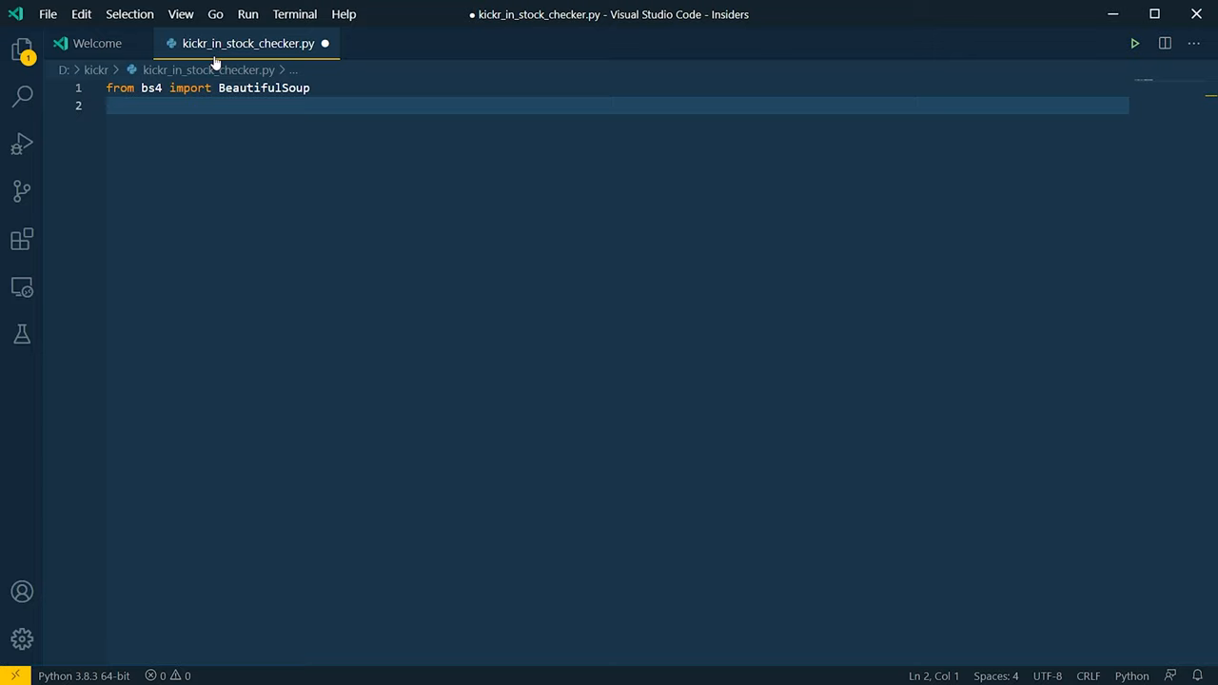
text(import requests)
text(soup = BeautifulSoup(page.content, 'html.parser'))
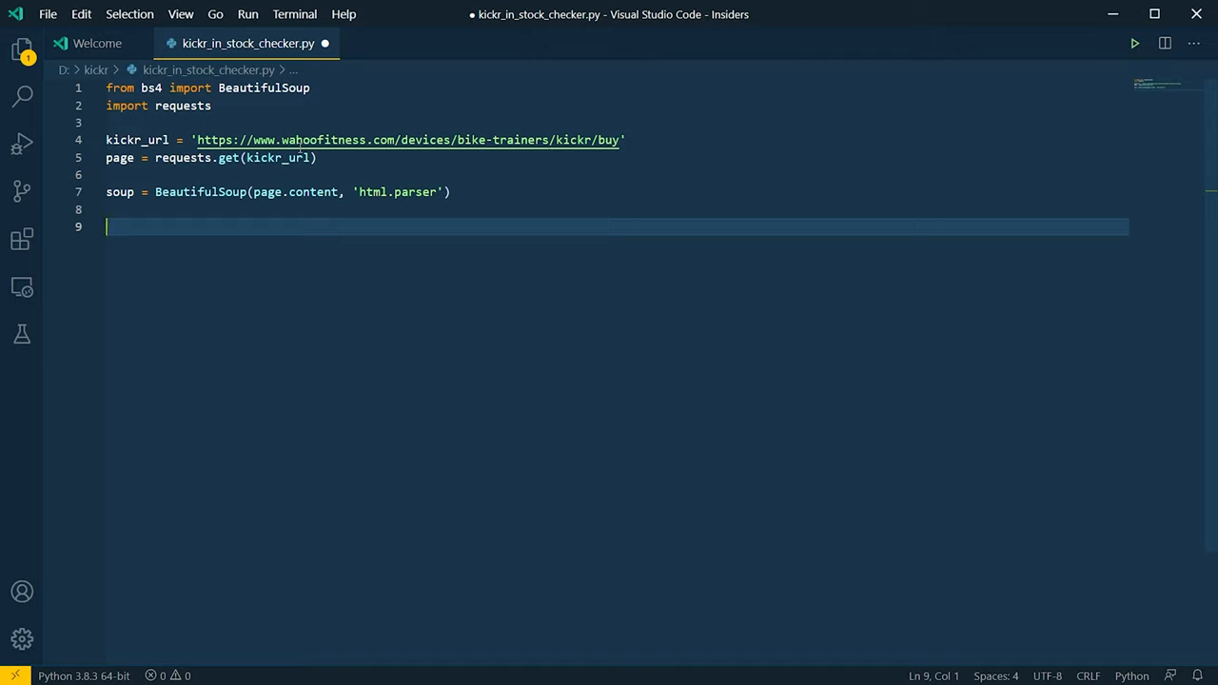